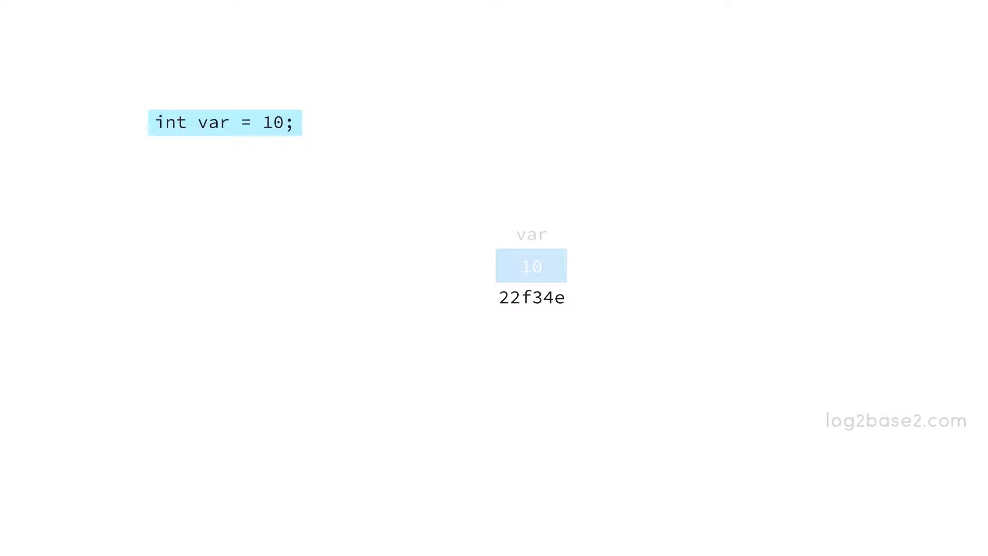
mouse_move(614, 329)
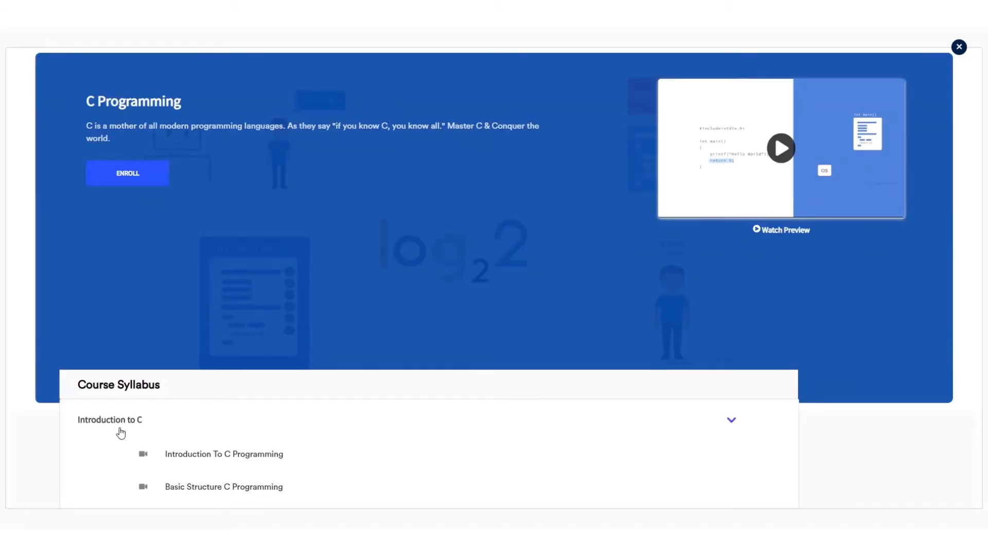
Step: Run the Simple C Program exercise in the C course so it prints "Hello World"
click(224, 454)
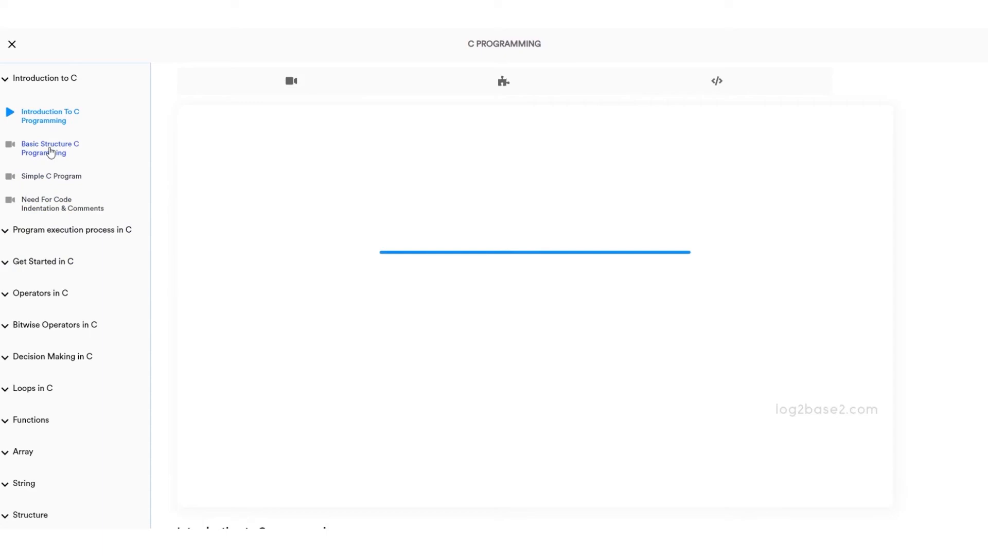
click(50, 148)
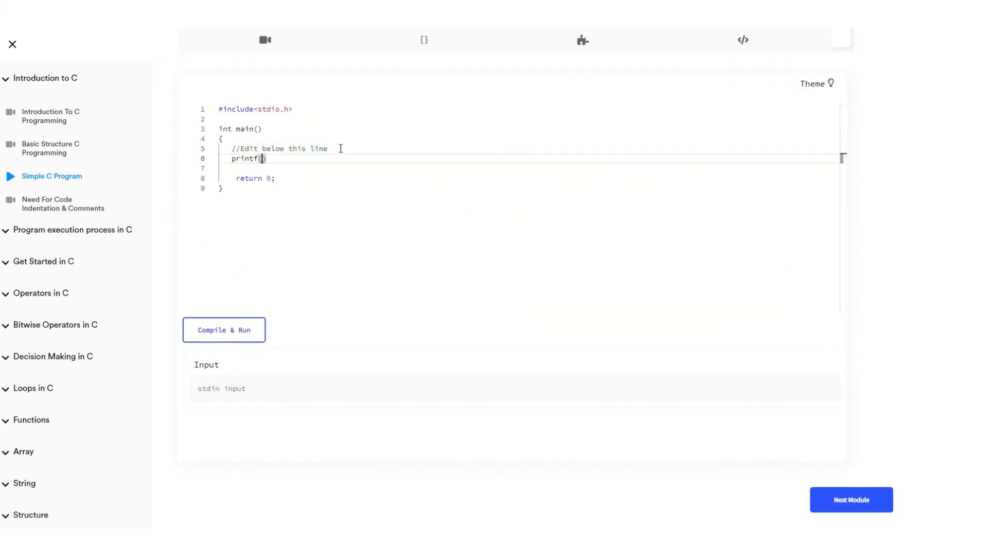
click(223, 329)
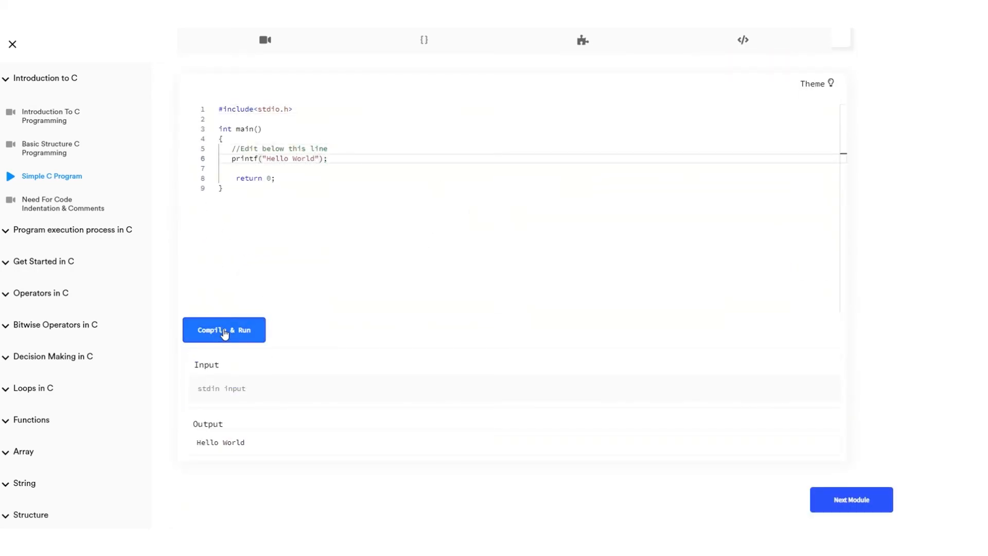